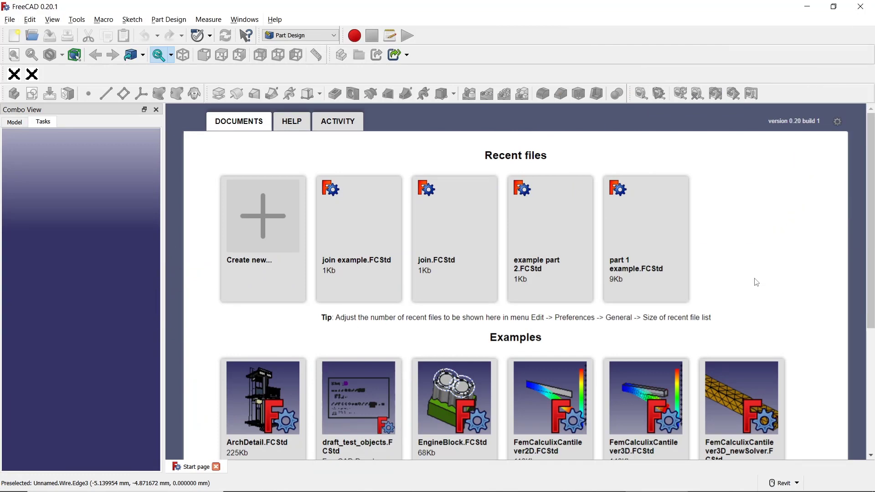
mouse_move(273, 228)
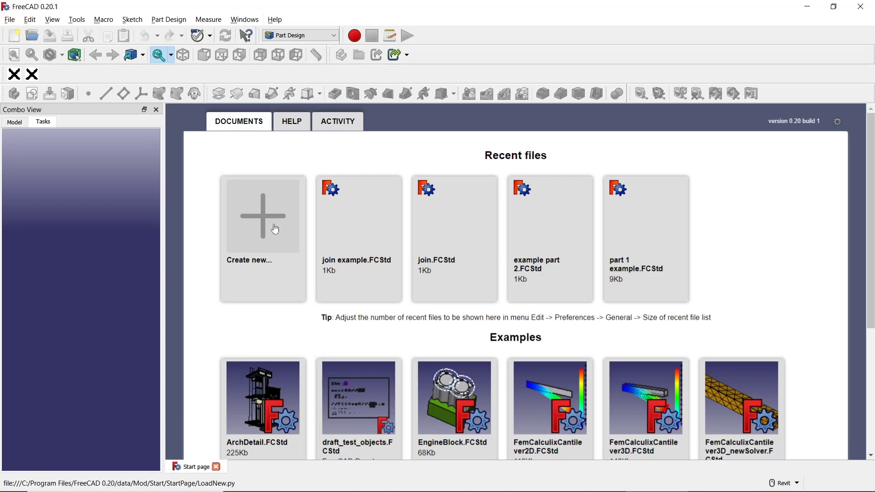
Start a new empty document with Part Design as the active workbench
click(333, 36)
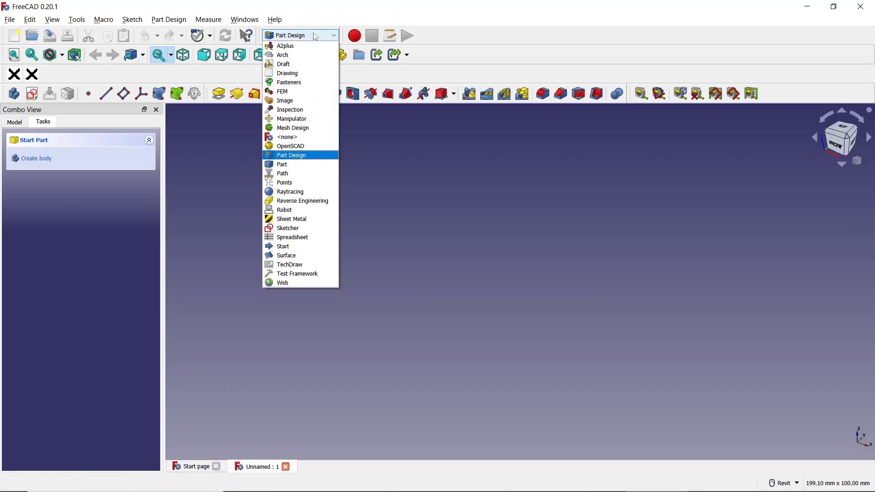
click(291, 155)
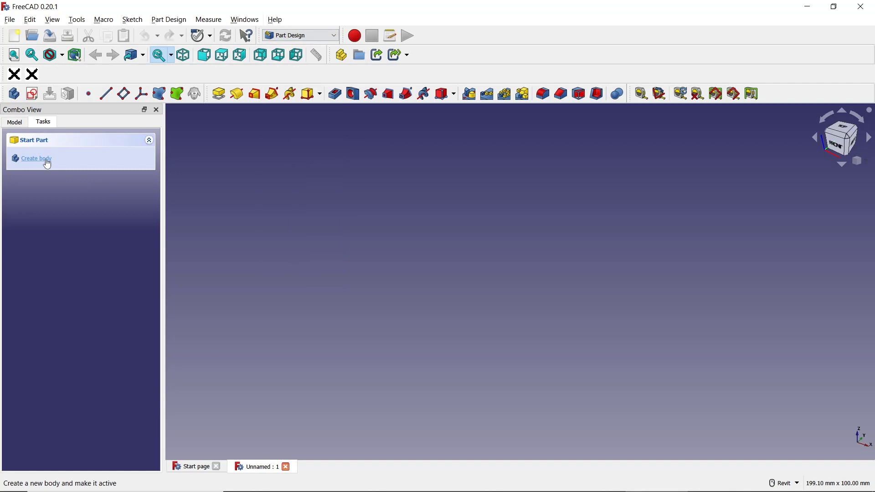
Create a body and sketch a rectangle on the XY_Plane
click(36, 159)
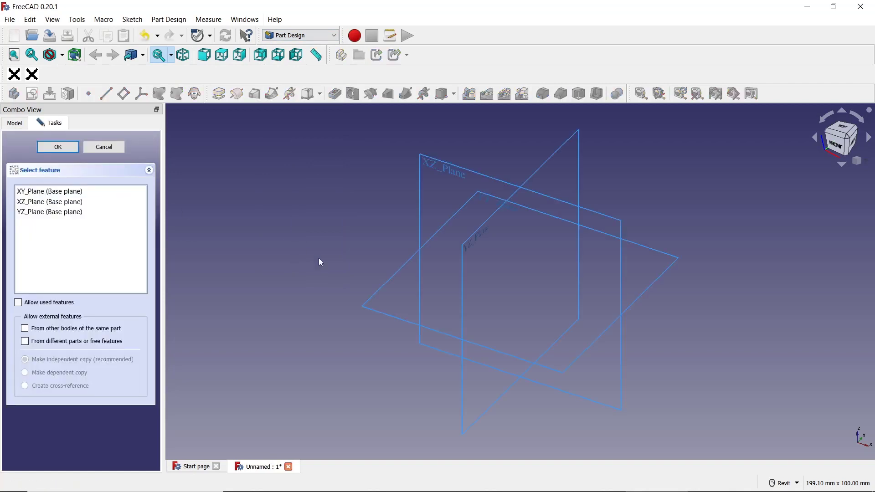
click(58, 147)
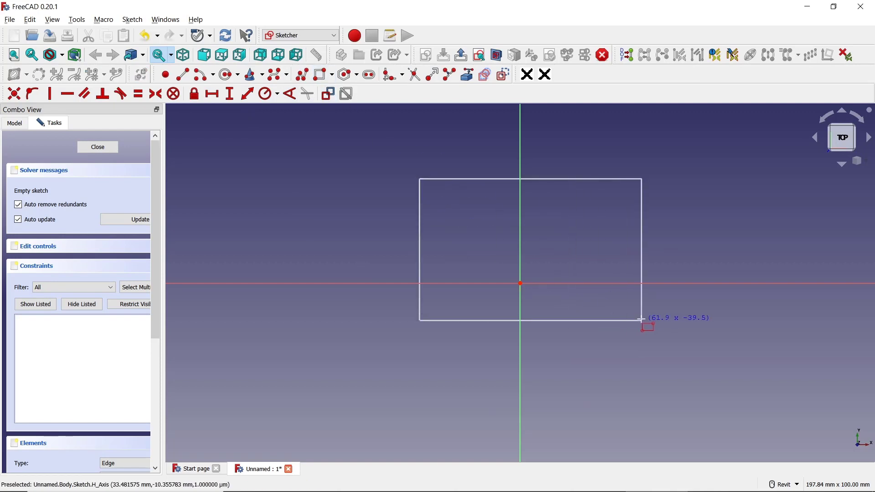
click(98, 147)
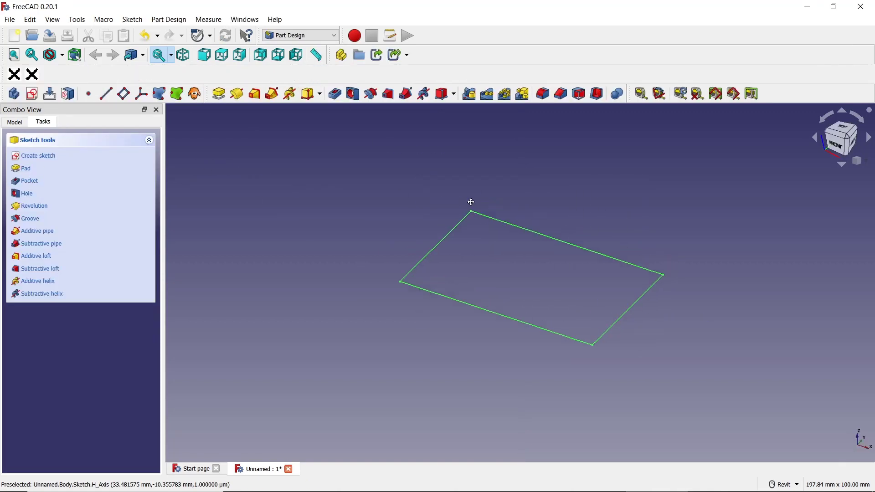
Pad the rectangle 10 mm into a solid block and select its top face
click(23, 167)
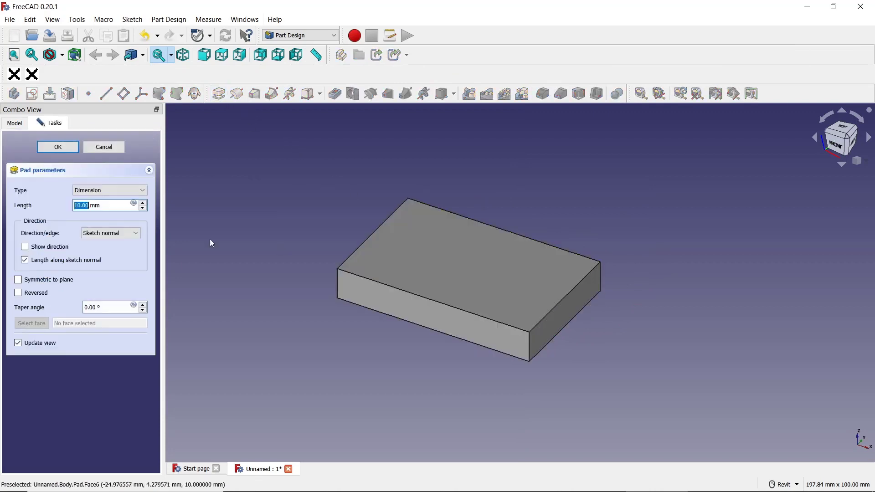
click(56, 147)
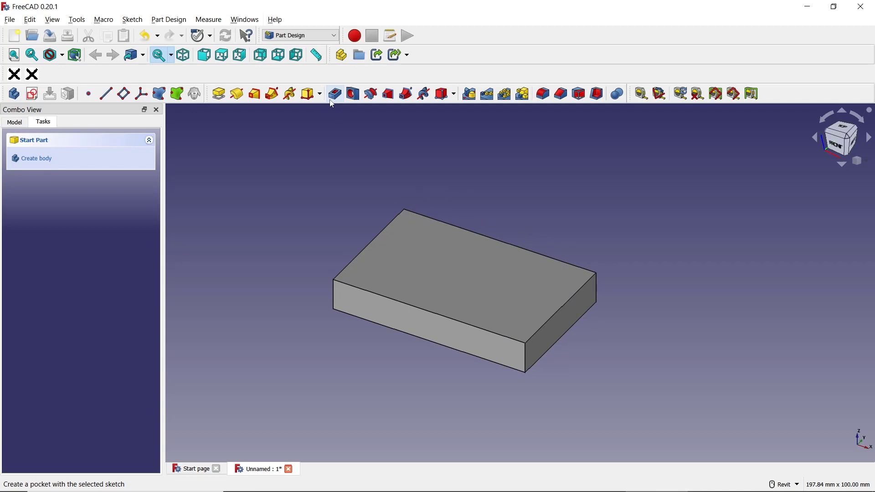
mouse_move(334, 93)
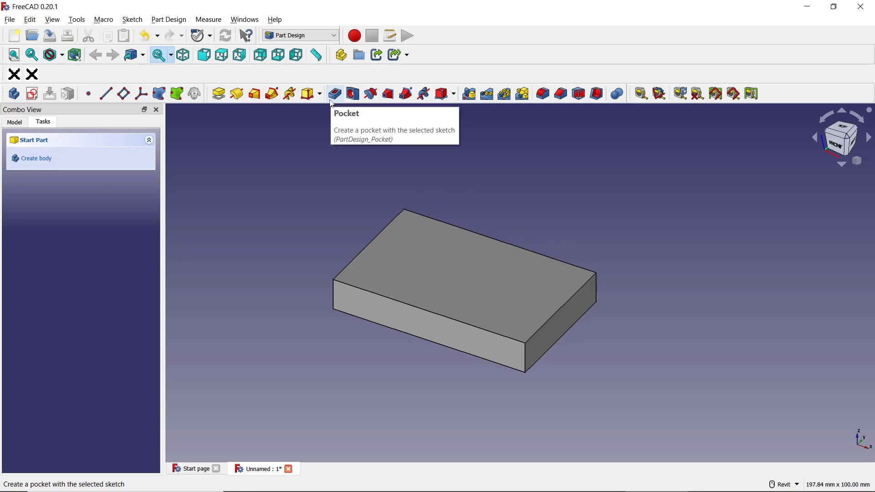
mouse_move(329, 231)
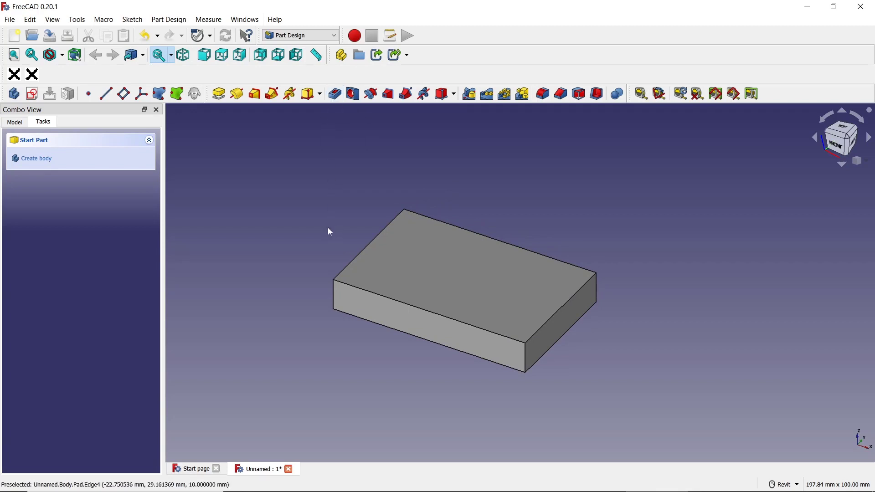
click(463, 268)
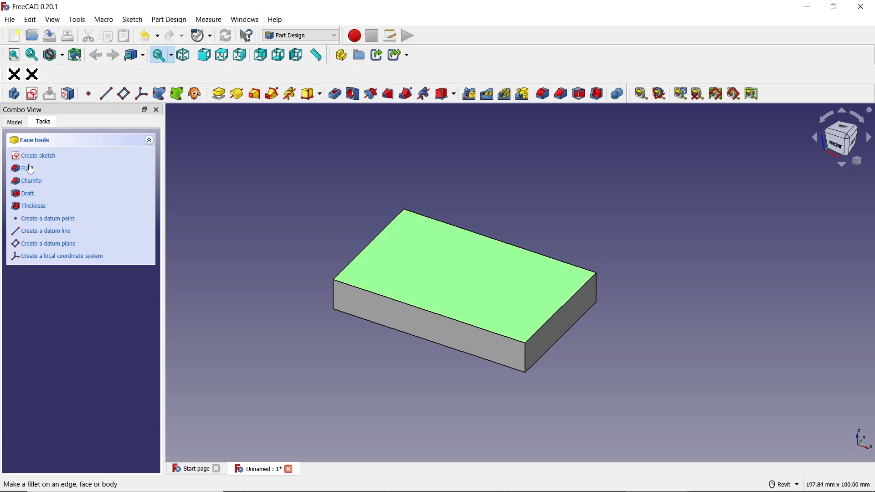
Sketch a small circle near the left of the block's top face
click(37, 155)
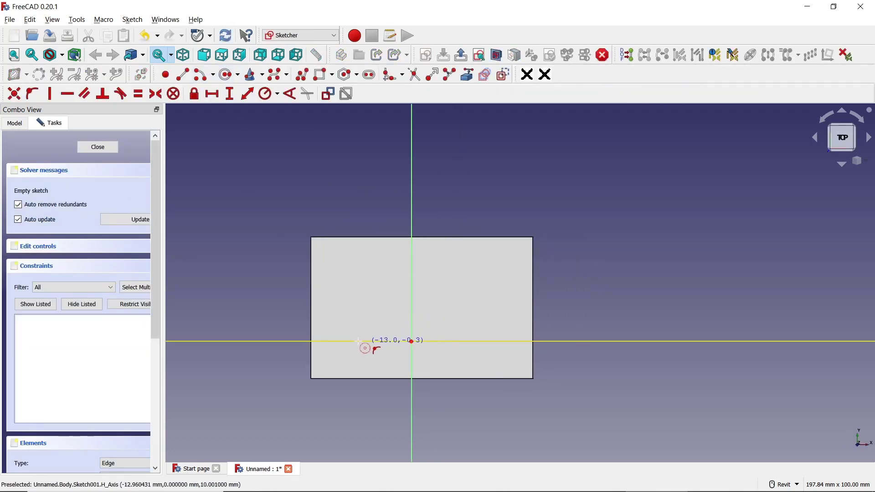
click(336, 352)
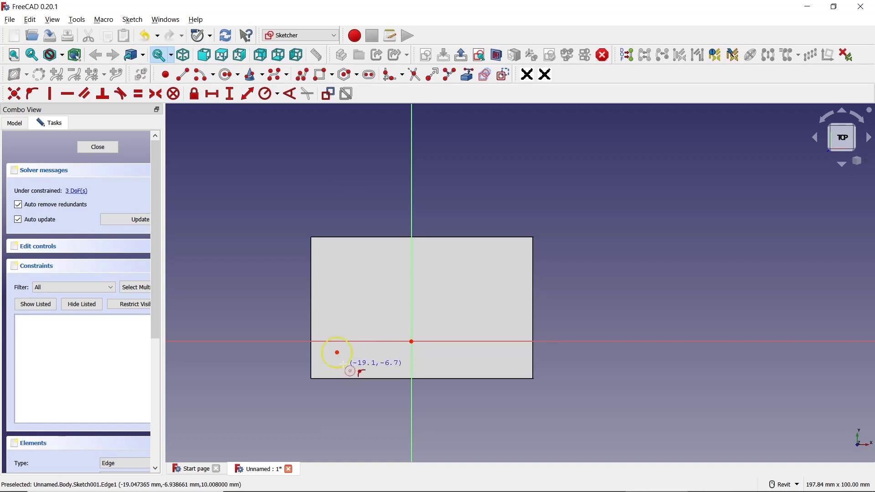
click(98, 147)
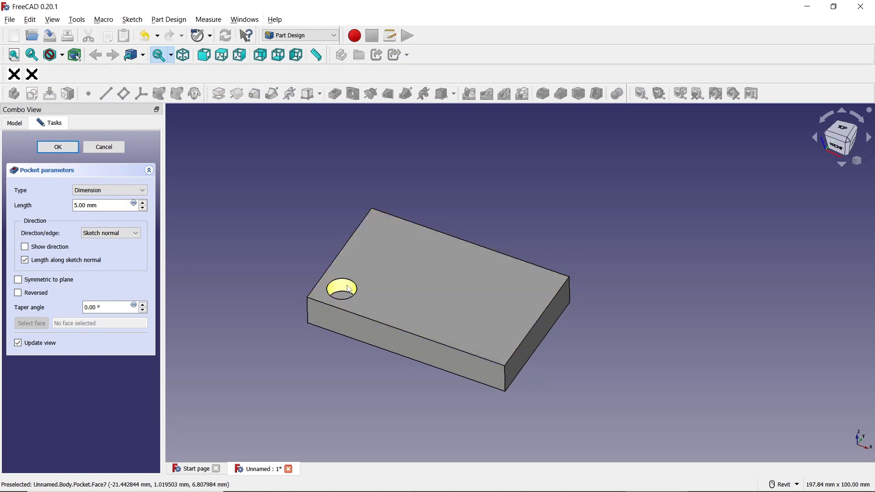
mouse_move(174, 260)
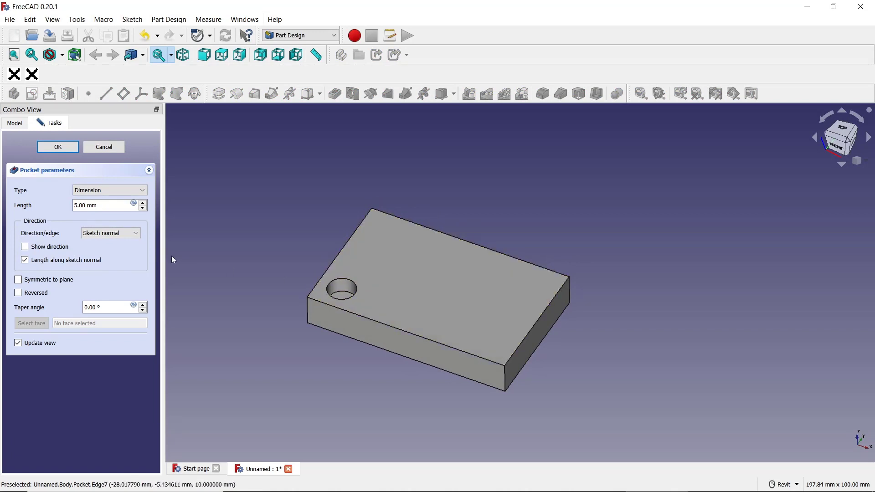
Pocket the circle 10 mm deep, making a round hole through the block
triple_click(103, 205)
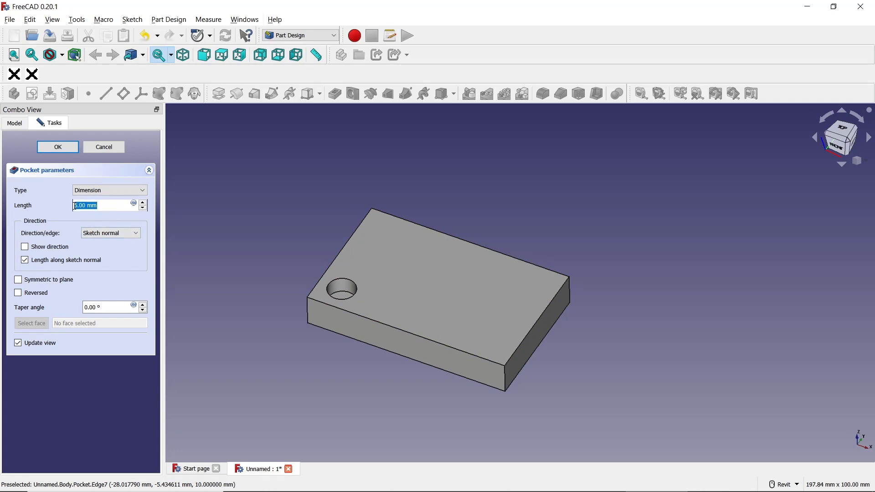
text(1)
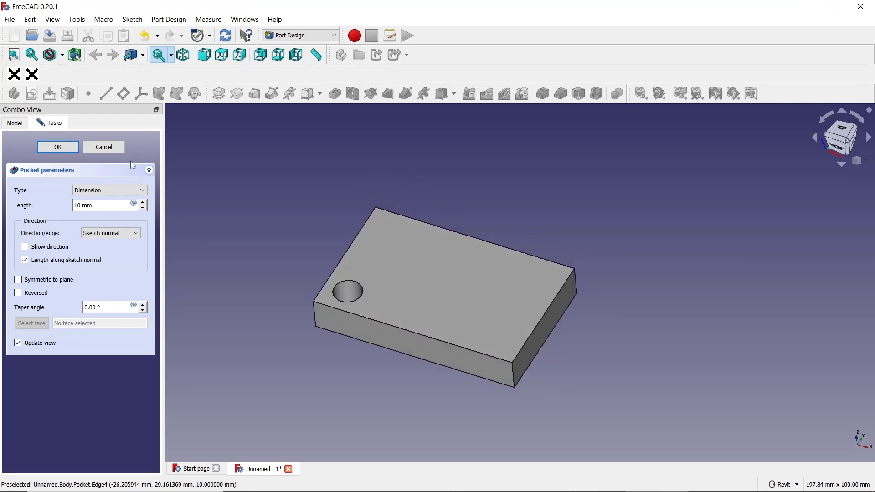
click(57, 147)
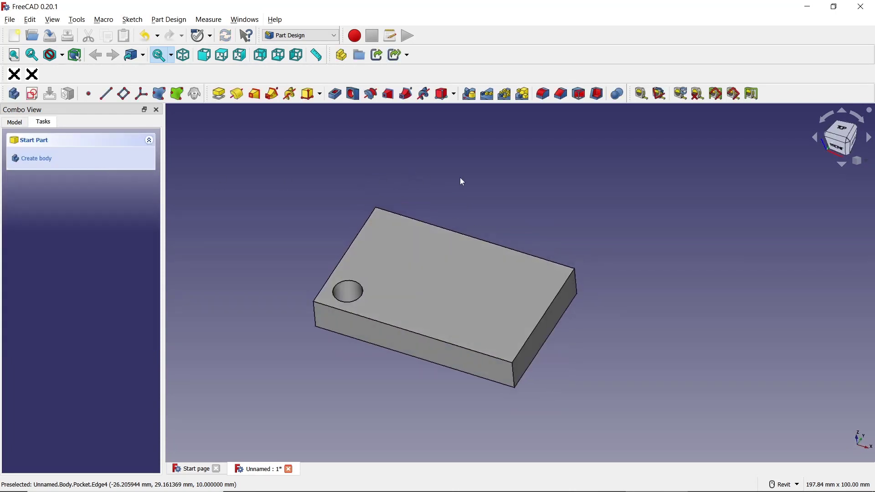
Sketch a long narrow rectangle on the top face beside the hole
click(441, 262)
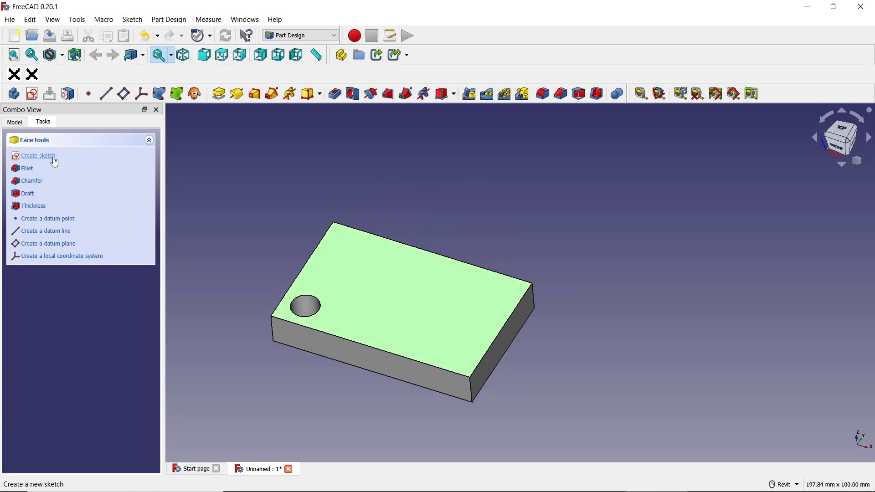
click(37, 156)
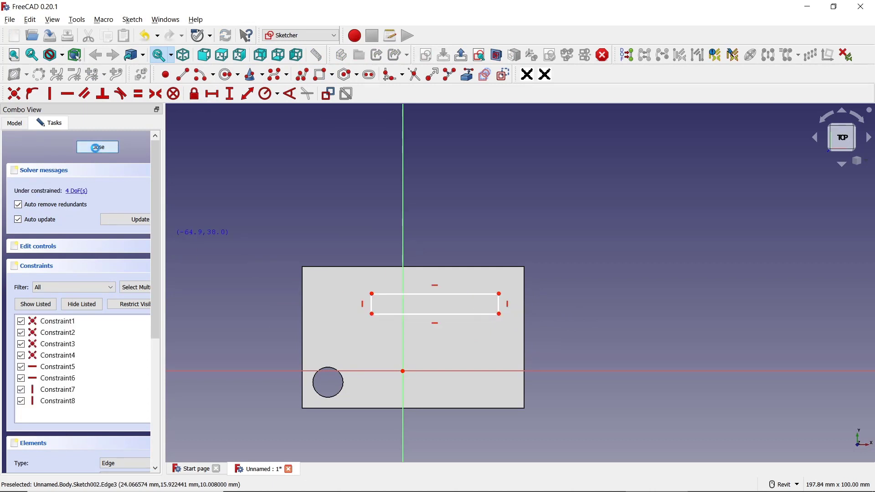
click(97, 147)
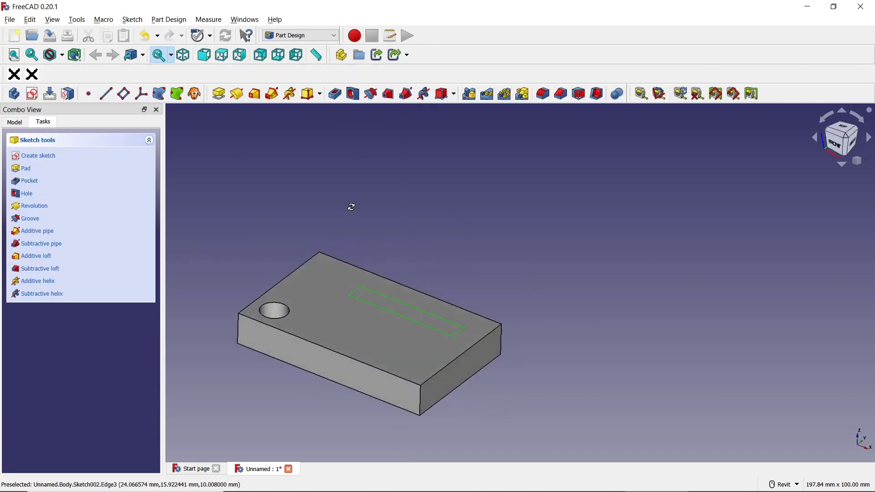
Pocket the rectangle 5 mm deep as a shallow slot beside the hole
click(30, 180)
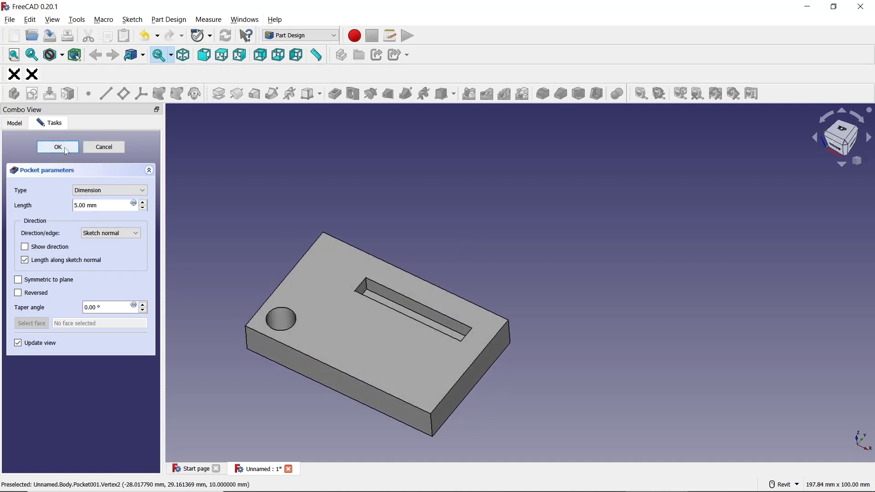
click(57, 146)
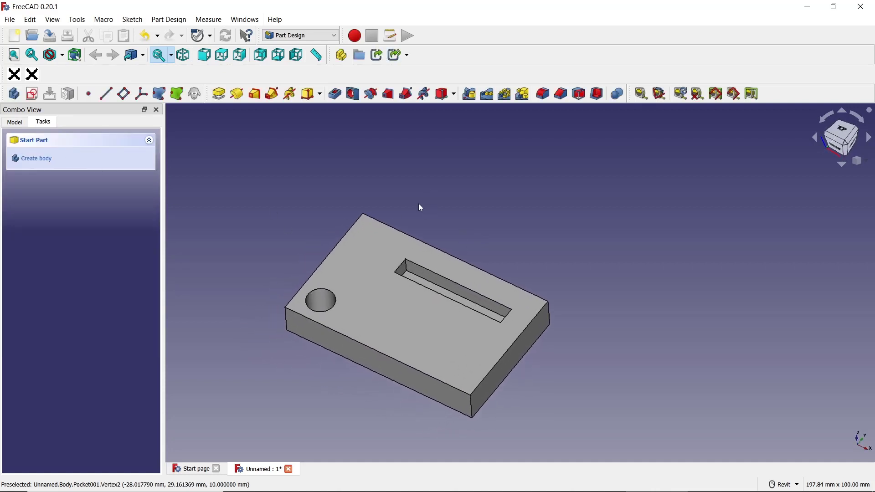